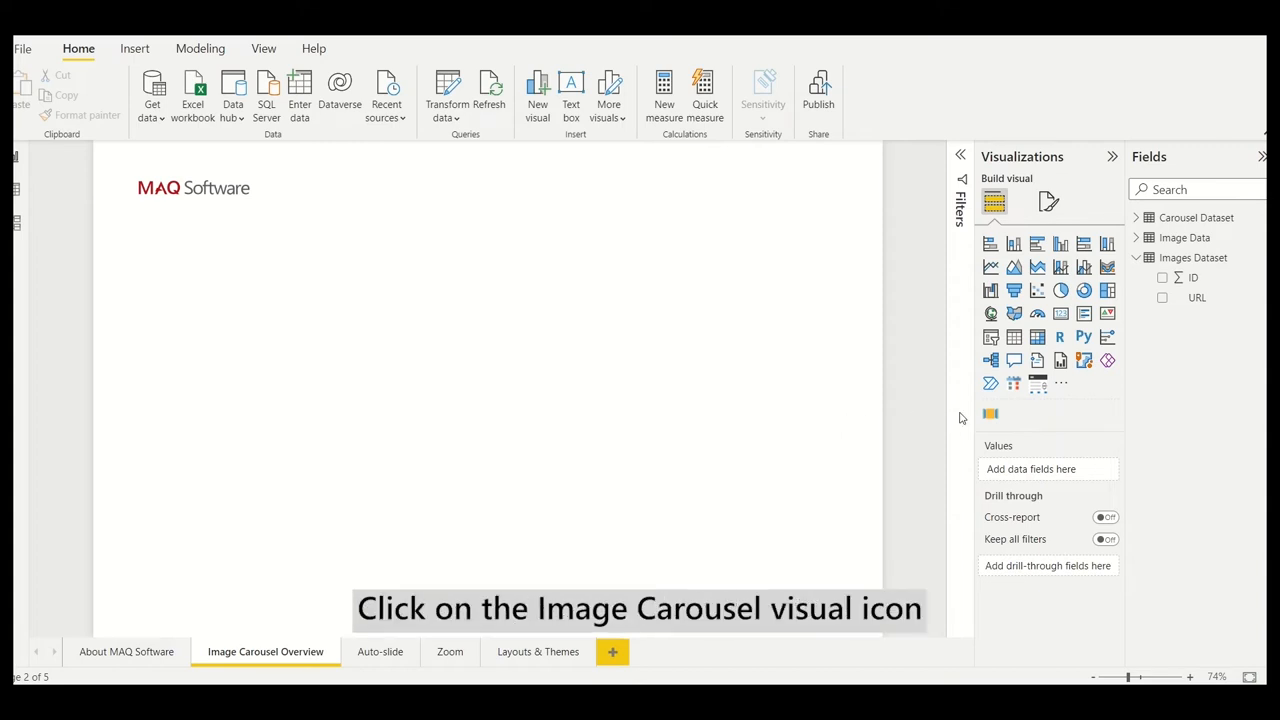
Add an Image Carousel by MAQ Software visual to the report page
{"action": "left_click", "coordinate": [990, 413]}
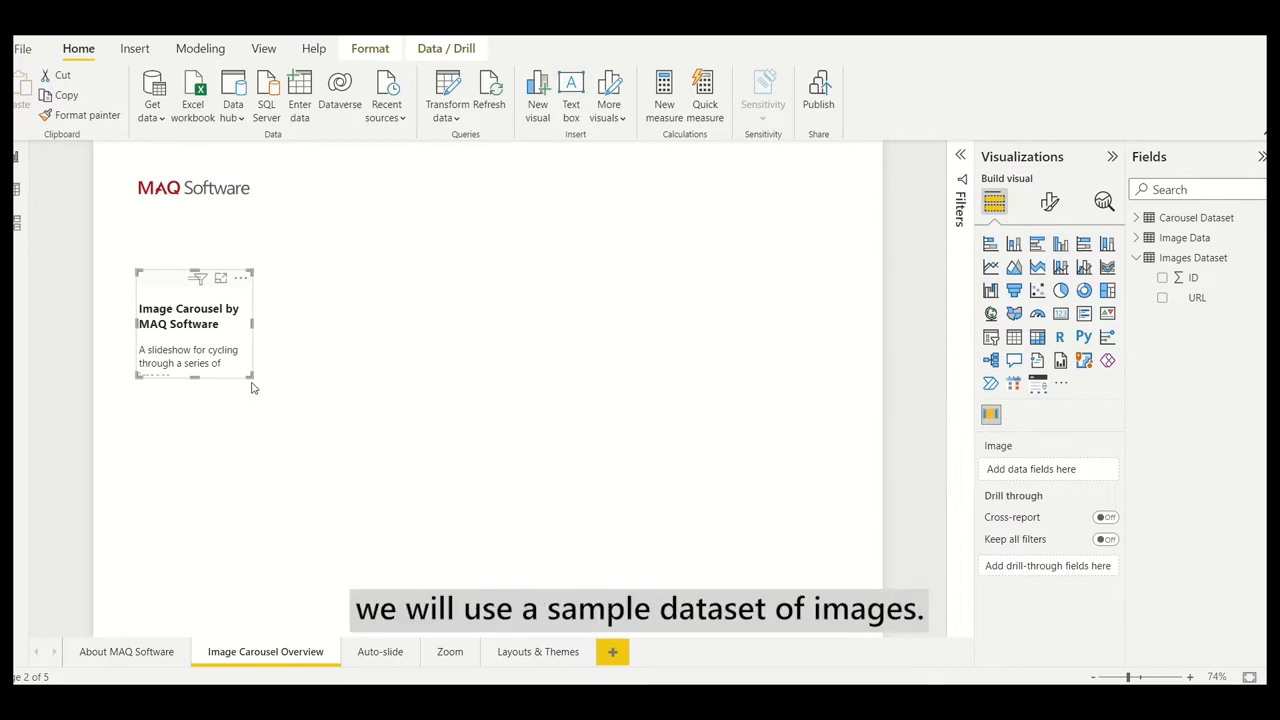
Drag the carousel's corner to enlarge it across most of the page
{"action": "left_click_drag", "start_coordinate": [253, 388], "coordinate": [735, 583]}
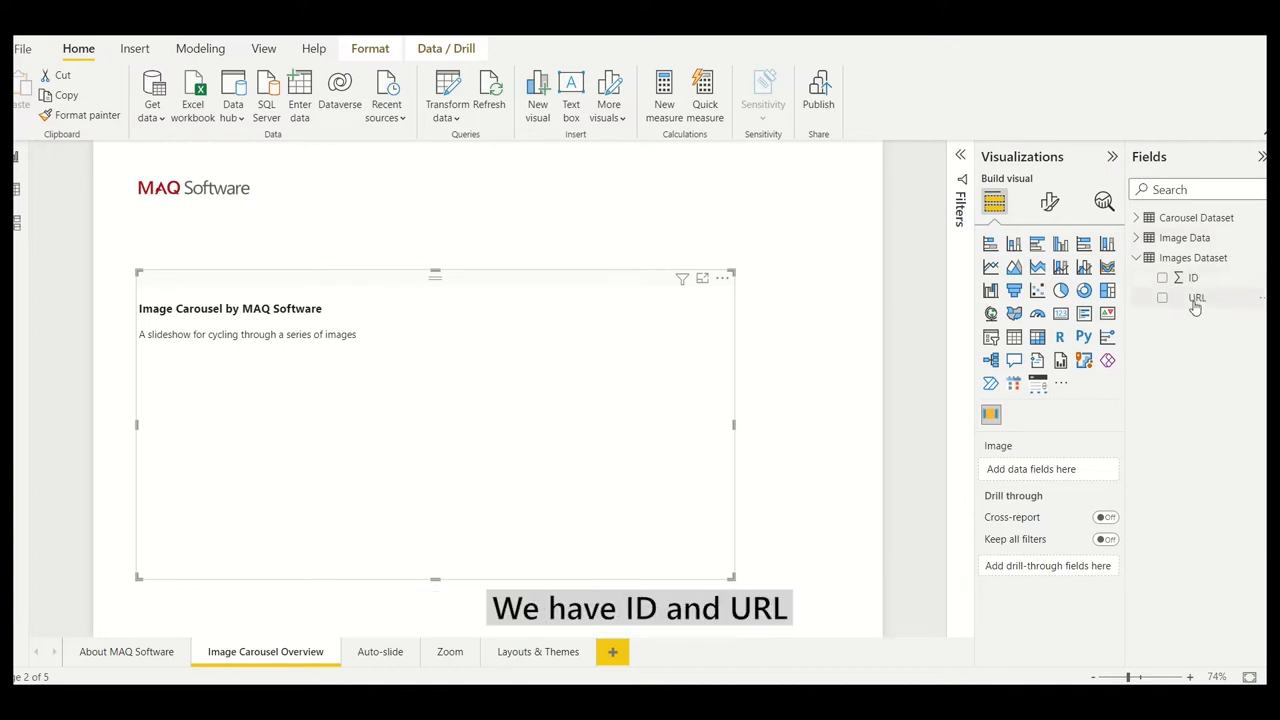
{"action": "mouse_move", "coordinate": [1195, 303]}
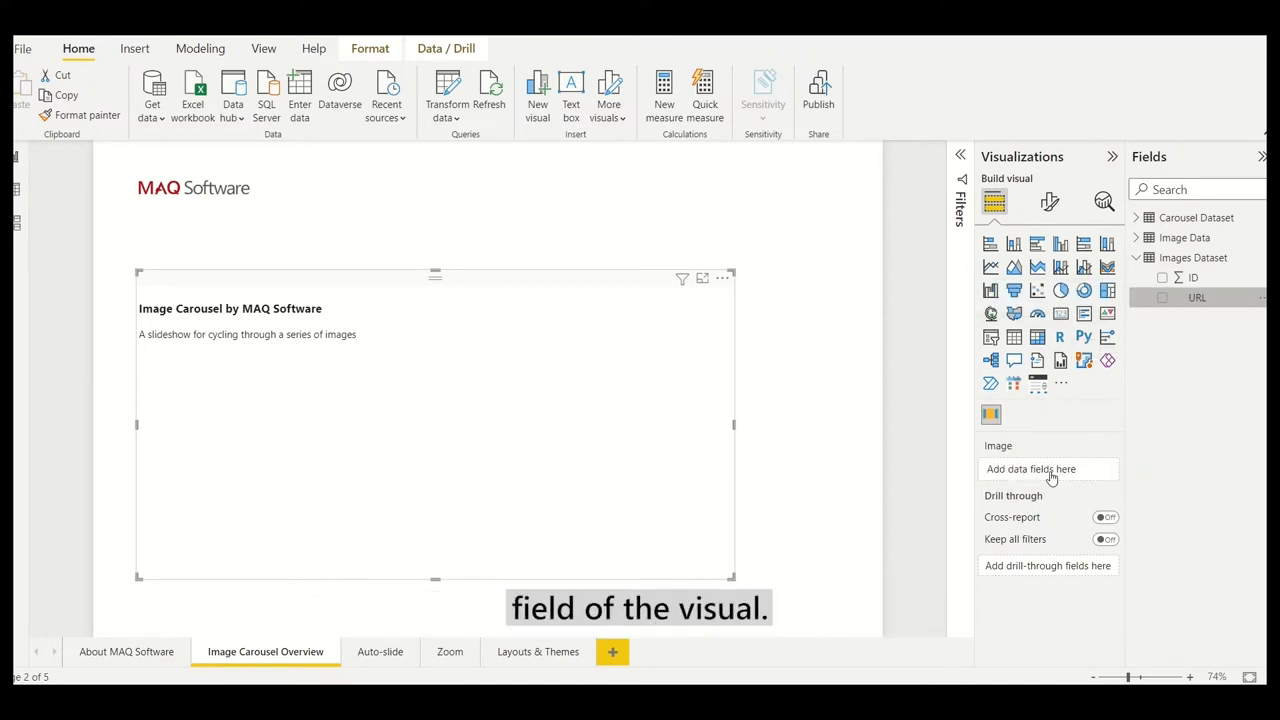
Bind the URL field from Images Dataset to the carousel's Image well
{"action": "left_click", "coordinate": [1166, 297]}
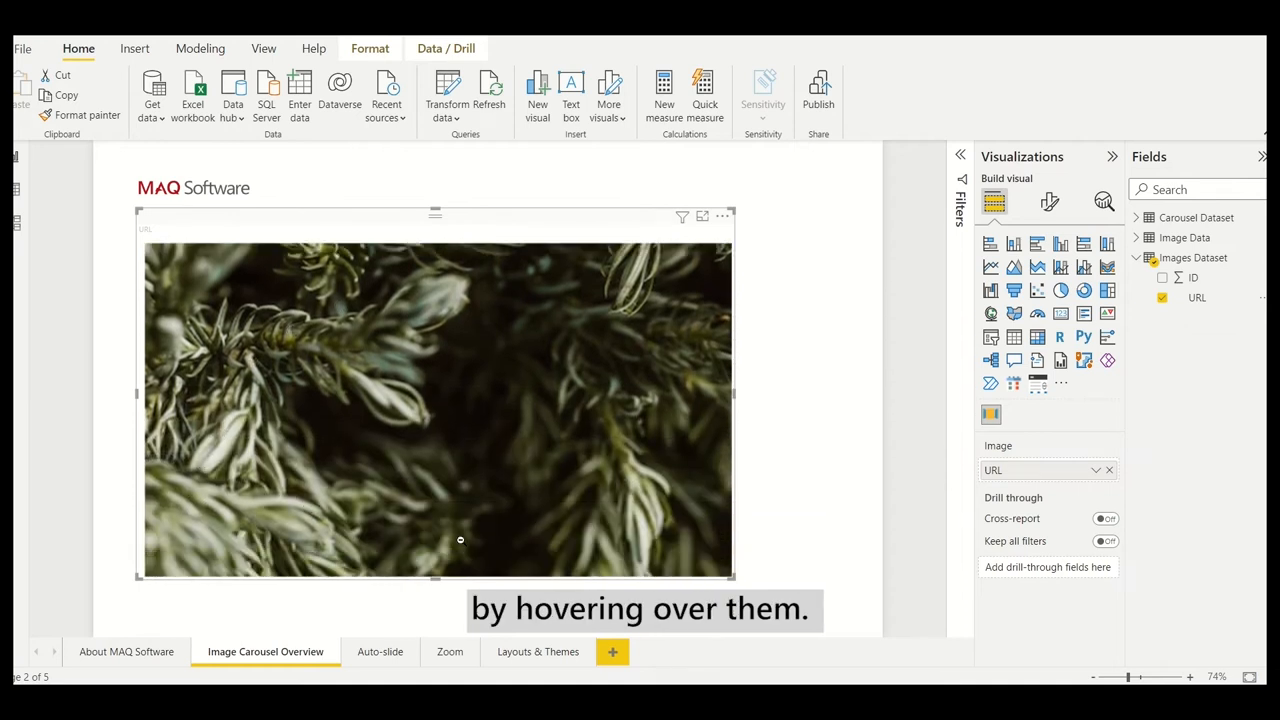
In Format visual, turn off Auto slide and Hover to Zoom, entering image count 4
{"action": "left_click", "coordinate": [1048, 202]}
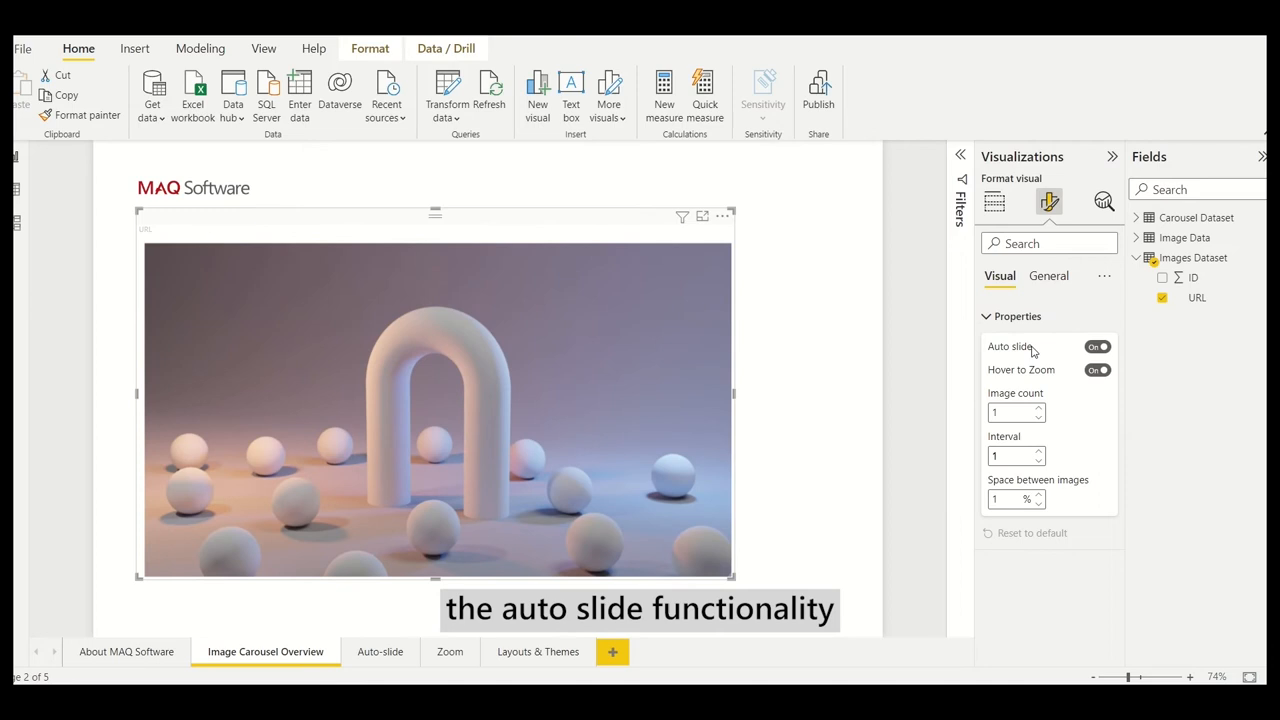
{"action": "left_click", "coordinate": [1097, 346]}
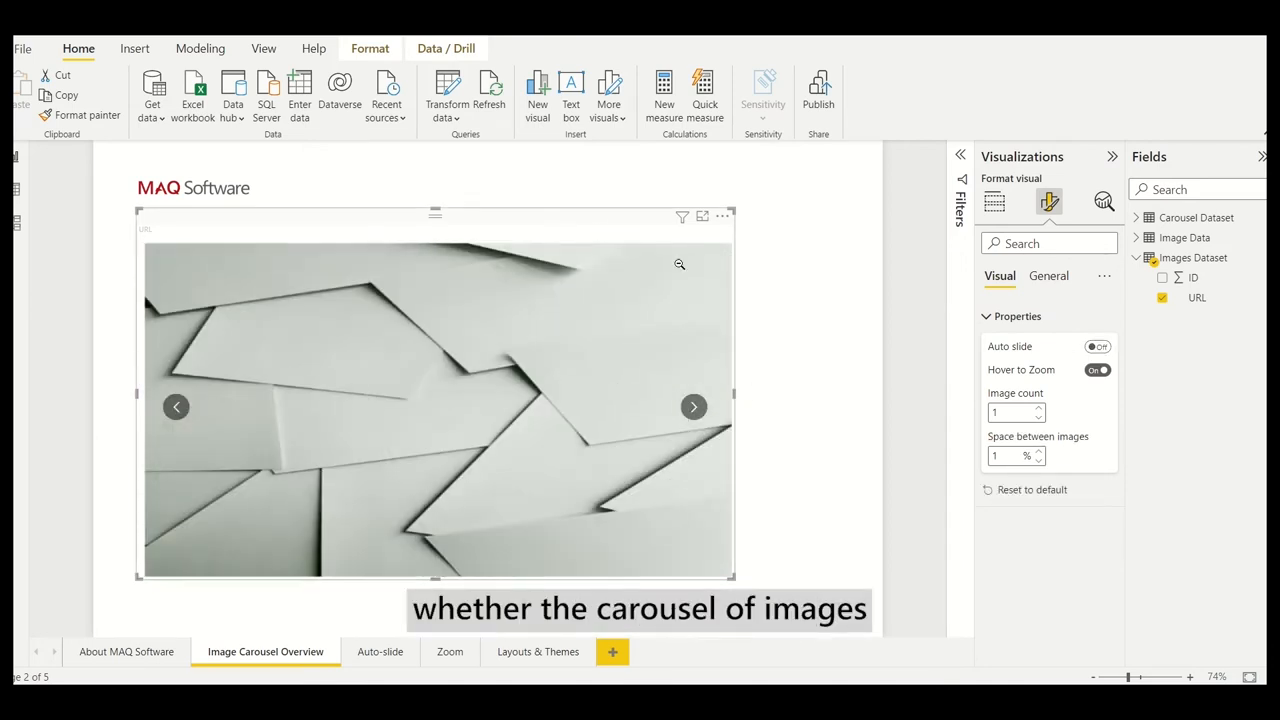
{"action": "left_click", "coordinate": [693, 407]}
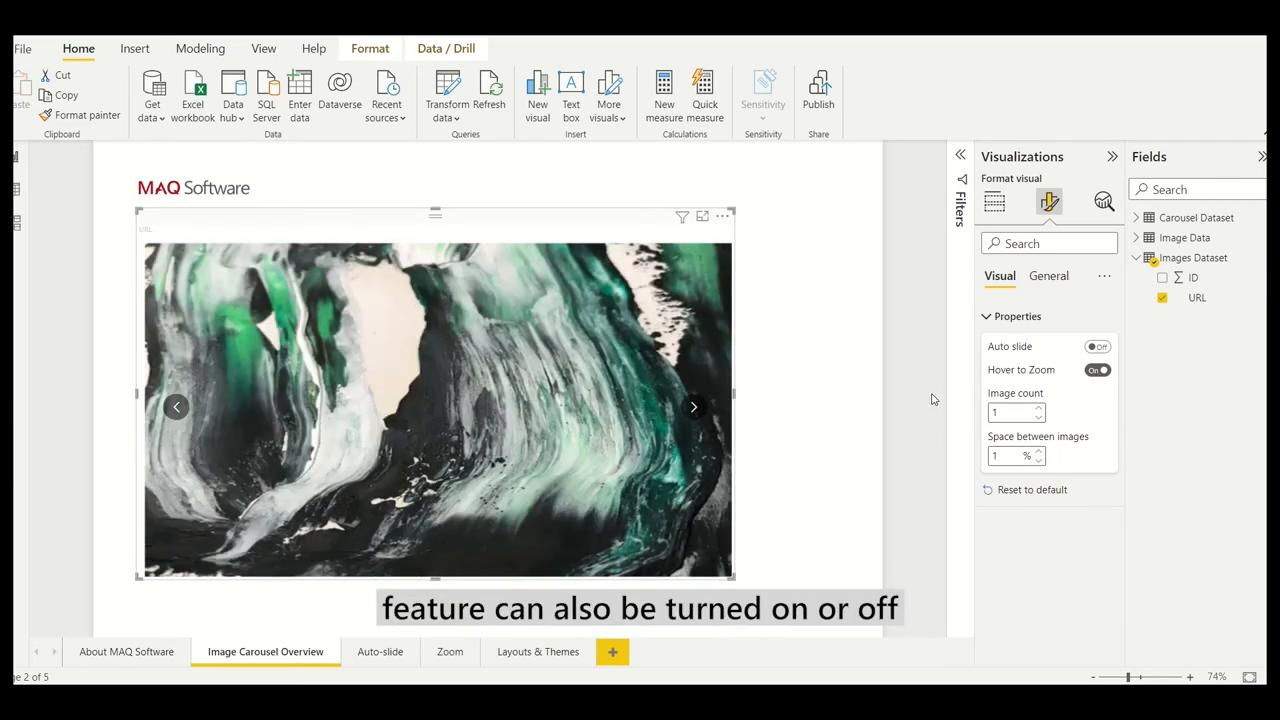
{"action": "left_click", "coordinate": [1097, 370]}
{"action": "type", "text": "4"}
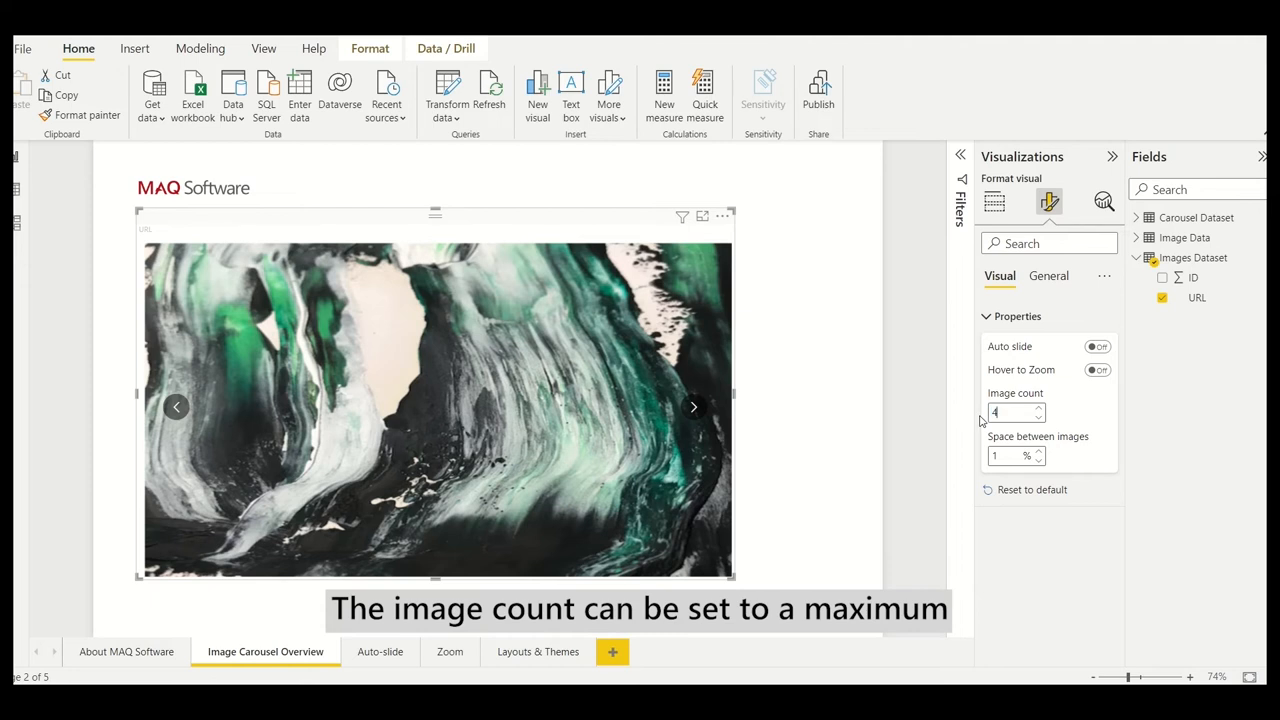
Apply image count 4, re-enable Auto slide, and set image spacing to 15%
{"action": "left_click", "coordinate": [1097, 346]}
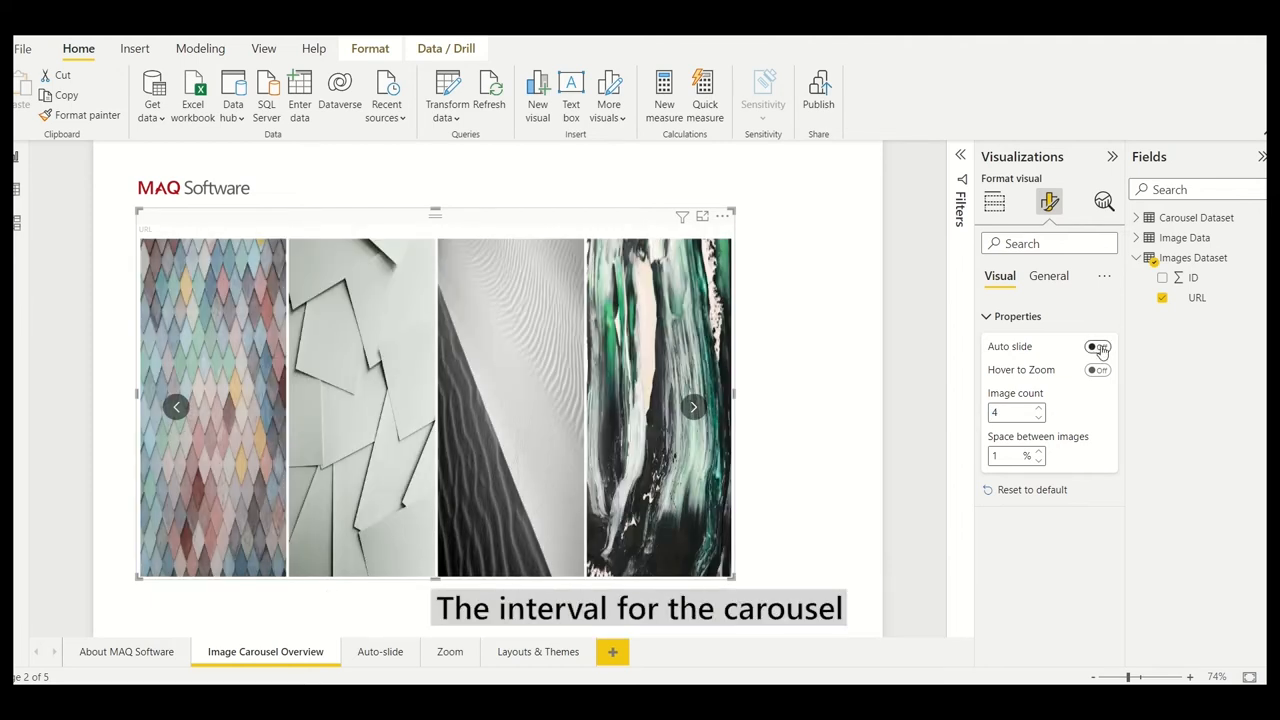
{"action": "left_click", "coordinate": [1097, 346]}
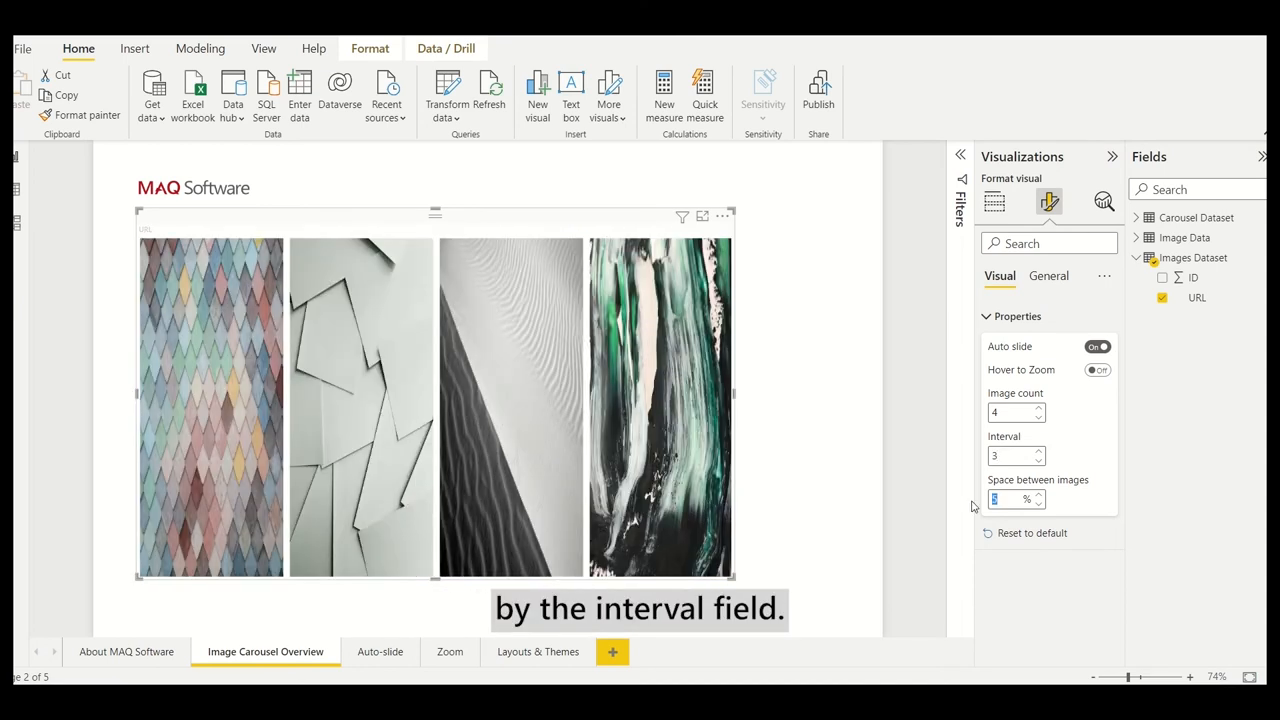
{"action": "type", "text": "15"}
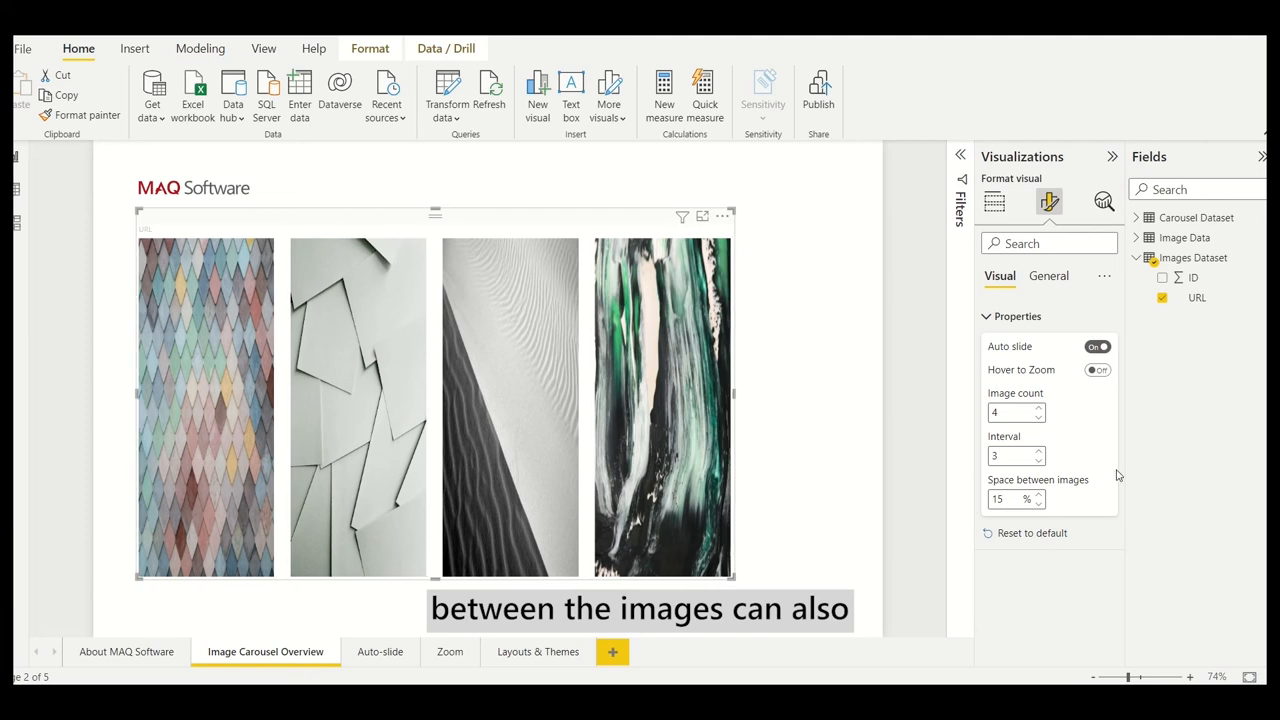